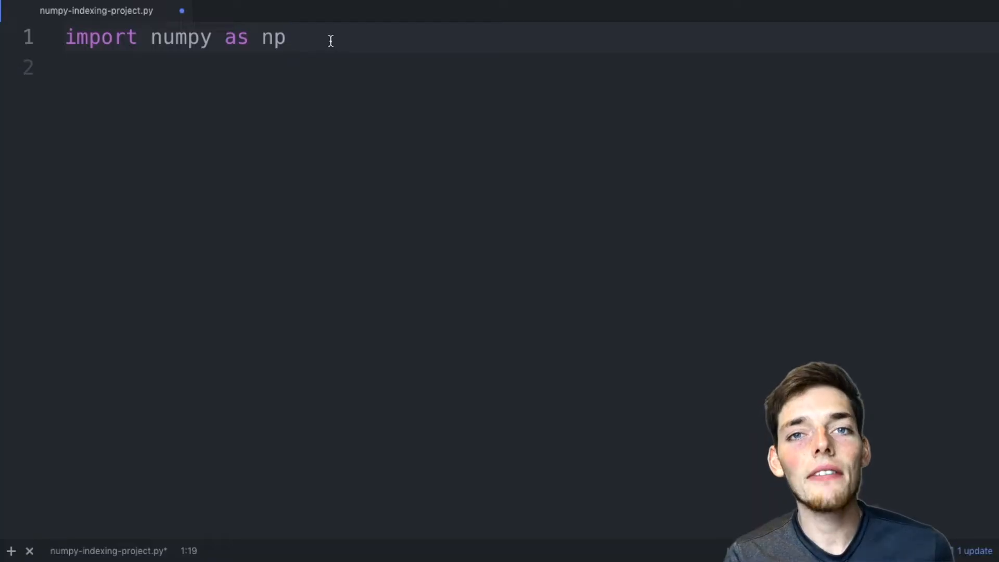
Step: Type array_a = np.array([[1,2,3,4],[5,6,7,8],[9,10,11,12],[13,14,15,16]]) on line 3
text(array)
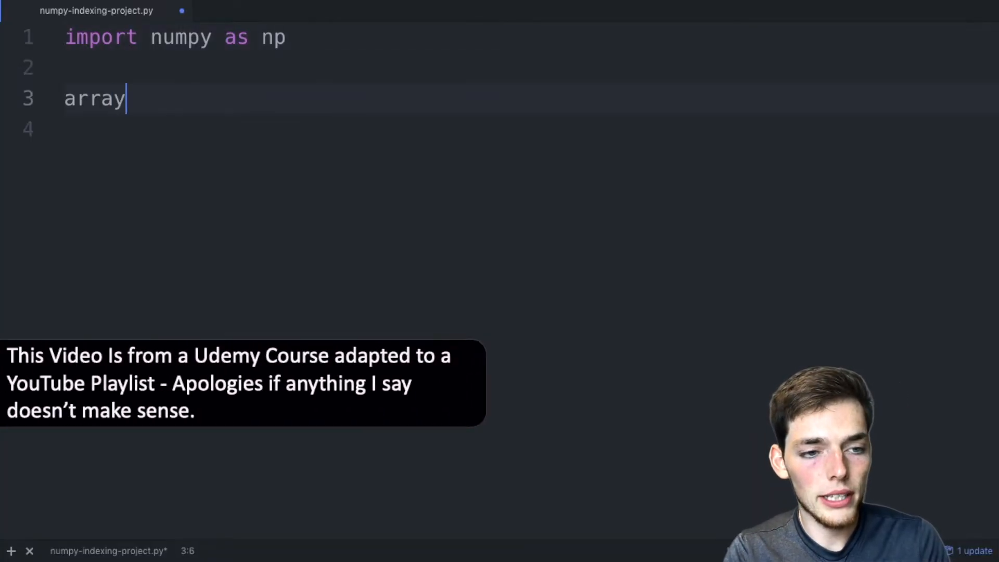
text(_a =)
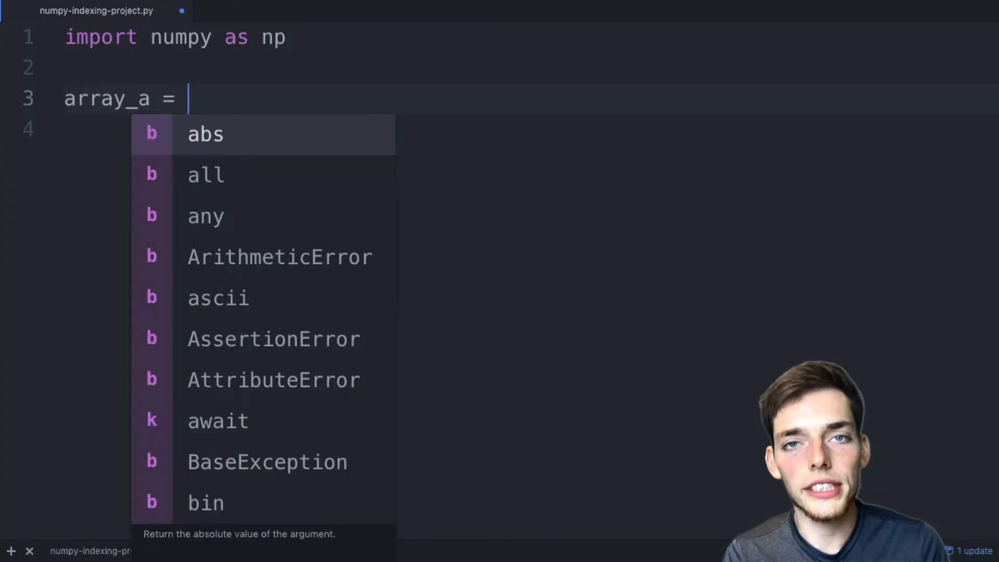
text(np.array)
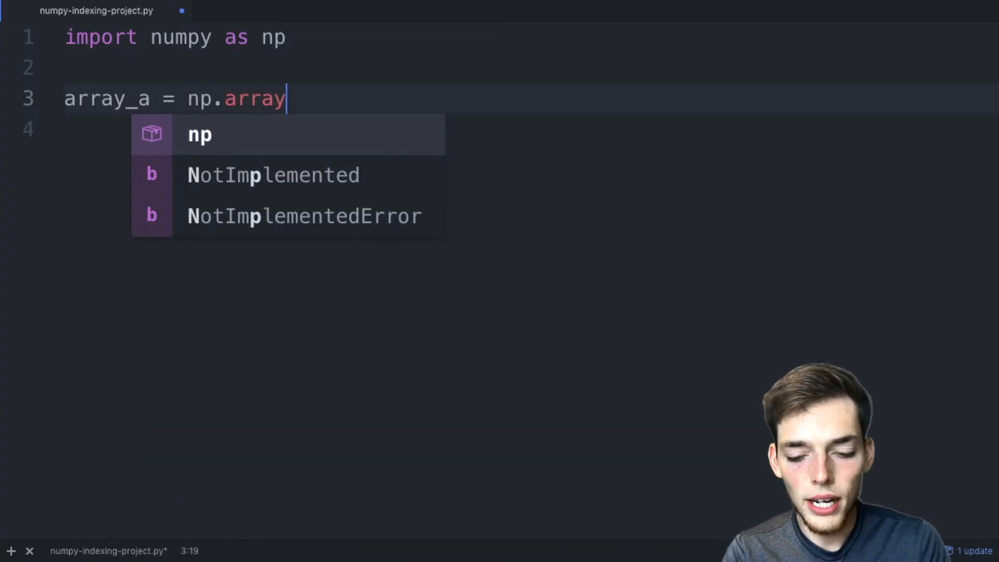
text(([[)
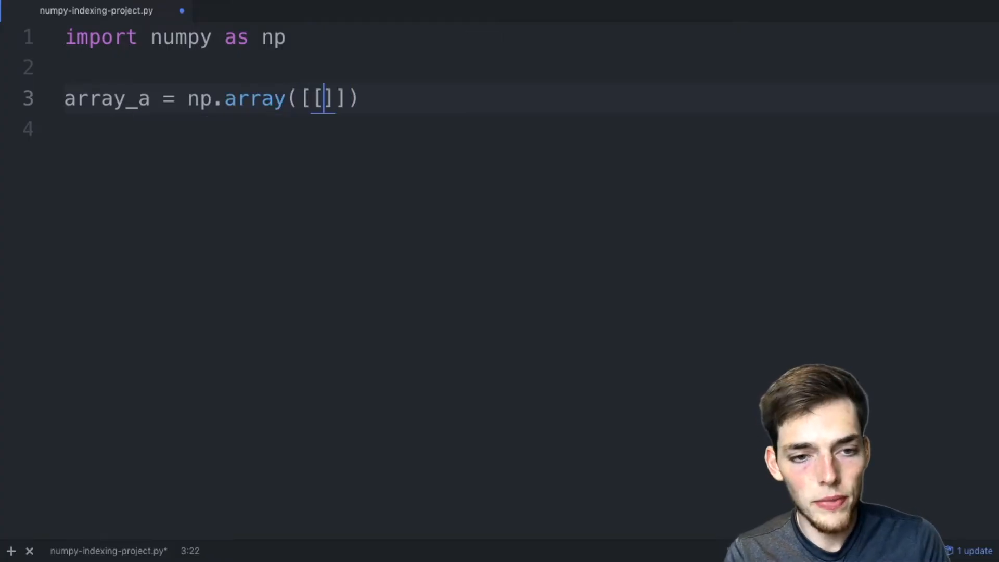
text(1)
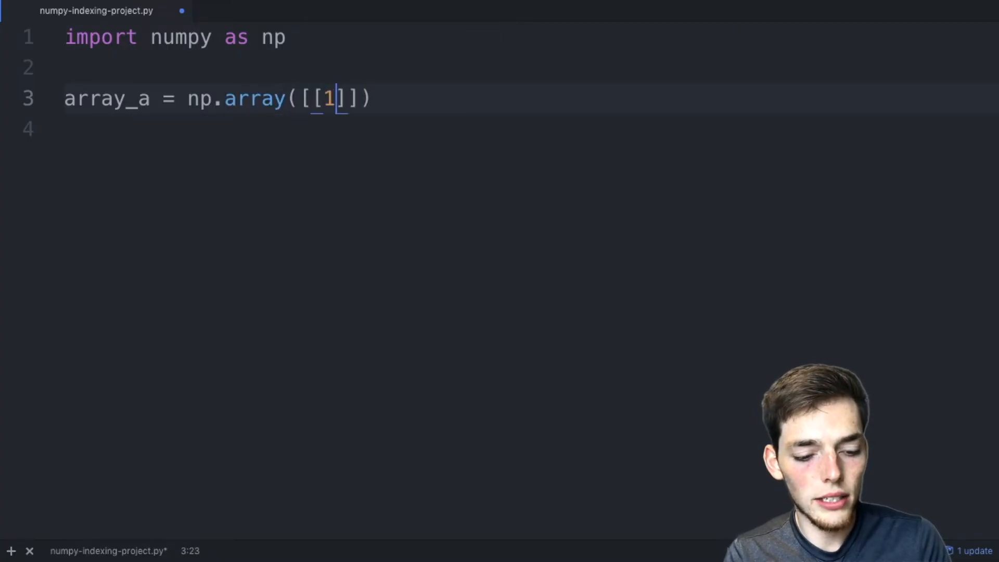
text(,2,3,4],[)
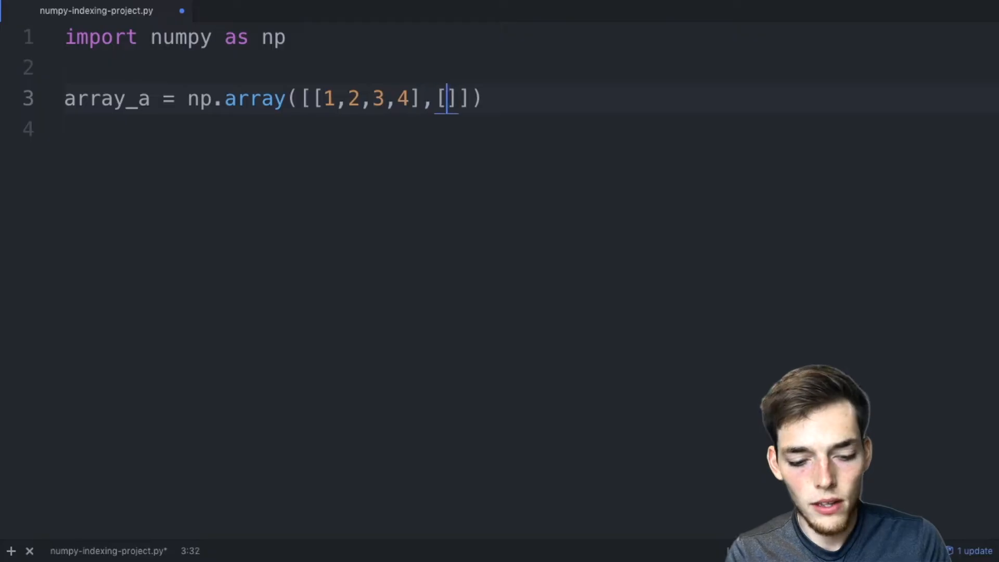
text(5,6,7,8)
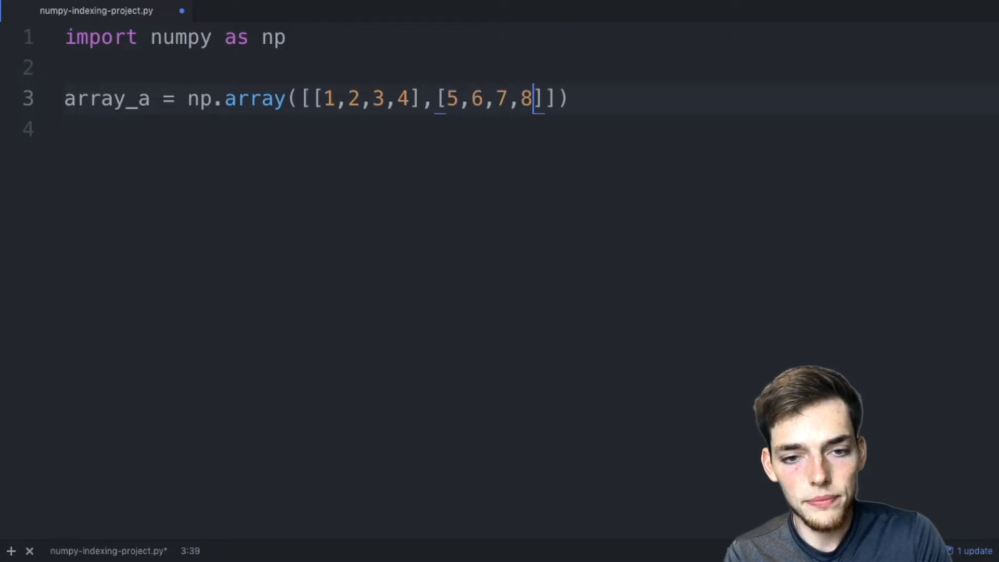
text(,[9,)
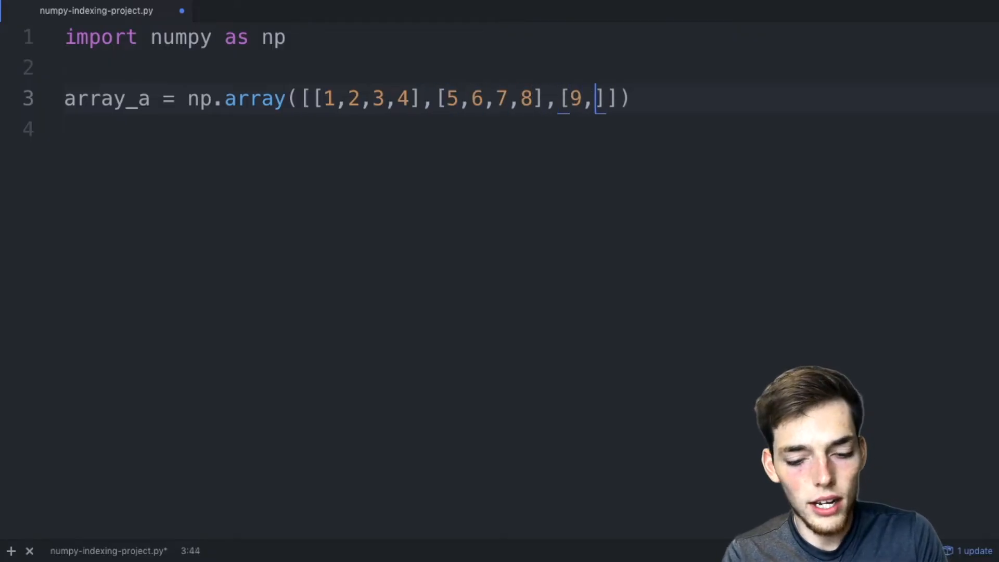
text(10,11)
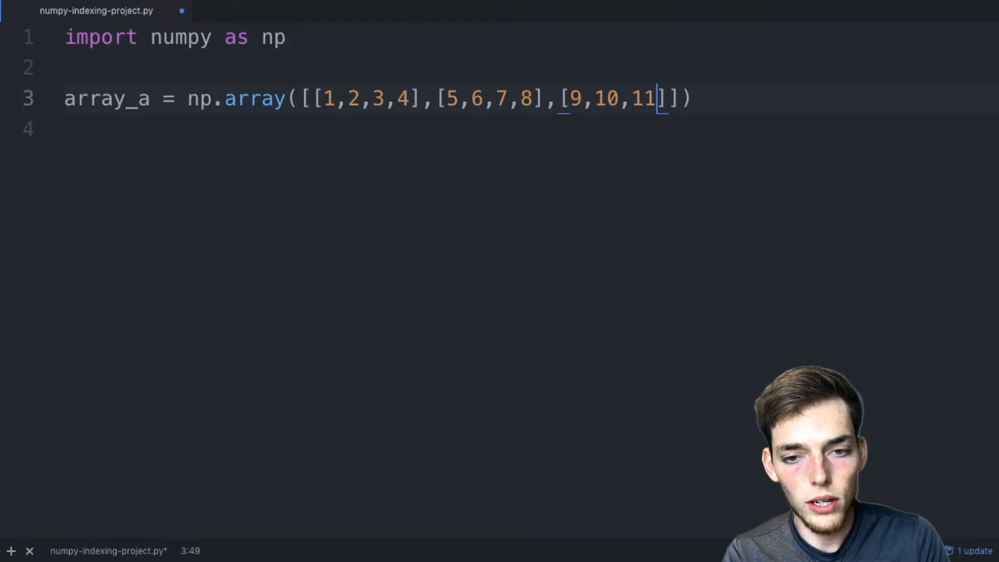
text(,12],[1)
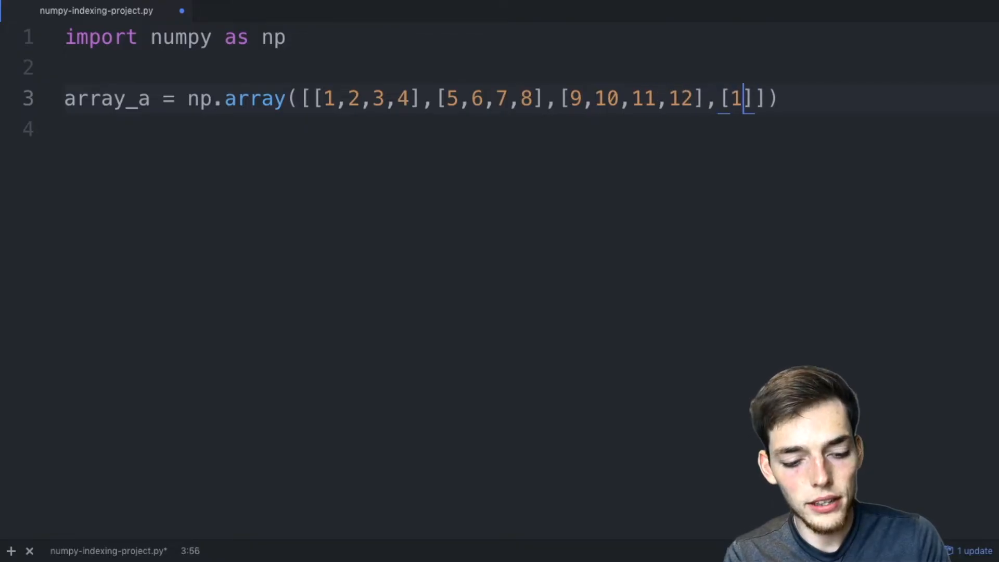
text(3,14,15,16)
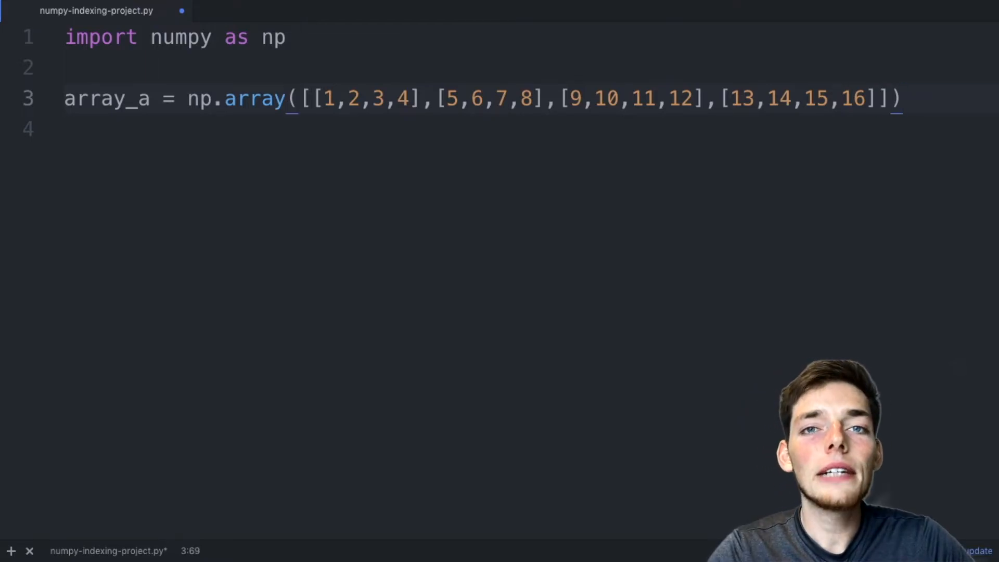
Step: On a new line, start array_b = array_a.reshape() using the array_a suggestion
key(Enter)
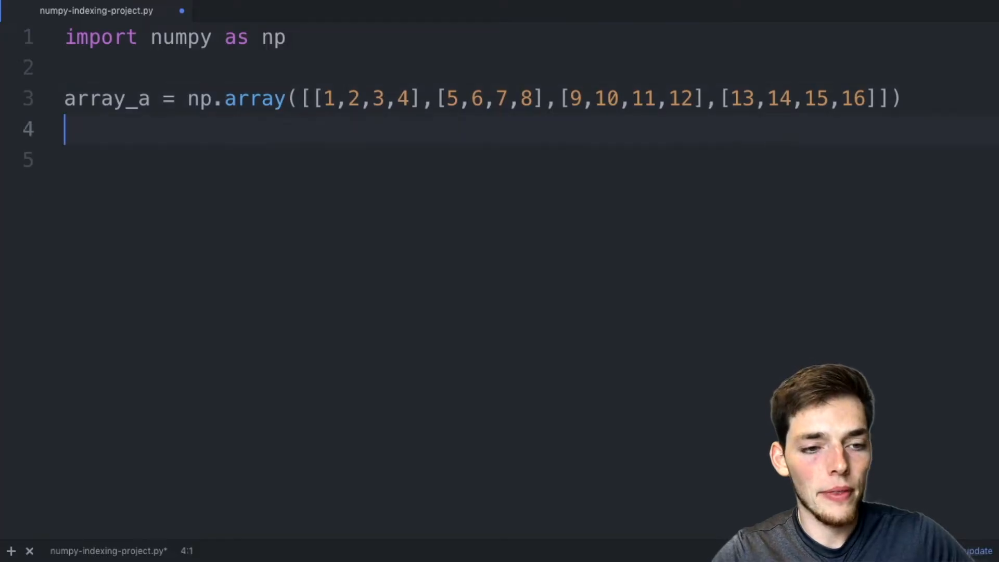
text(array_b)
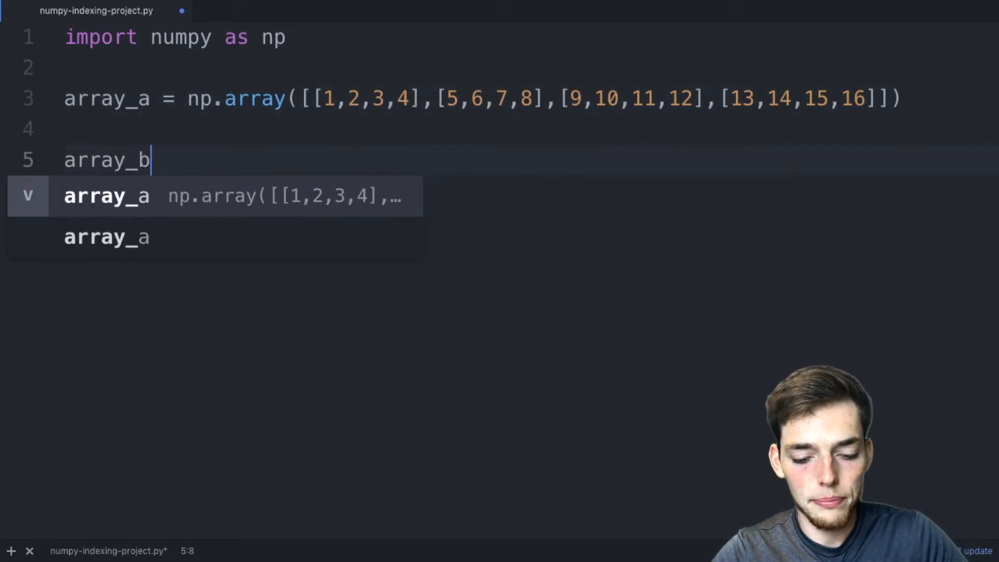
text(= a)
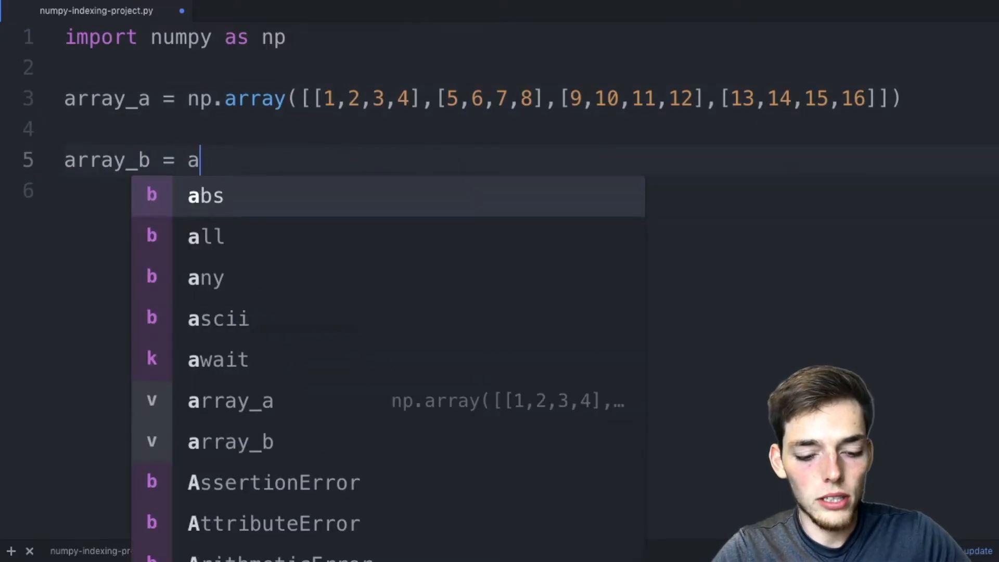
click(230, 401)
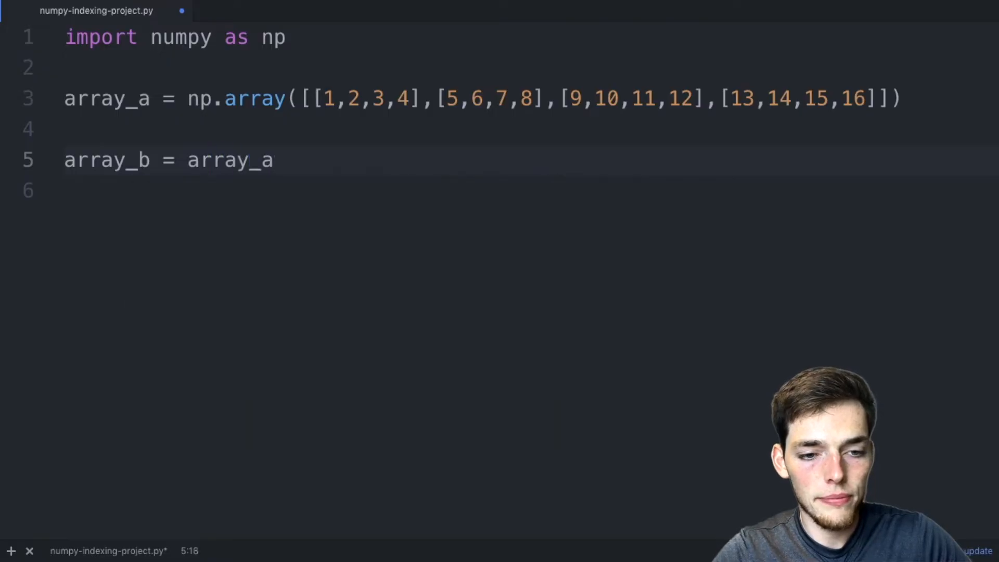
text(.reshape)
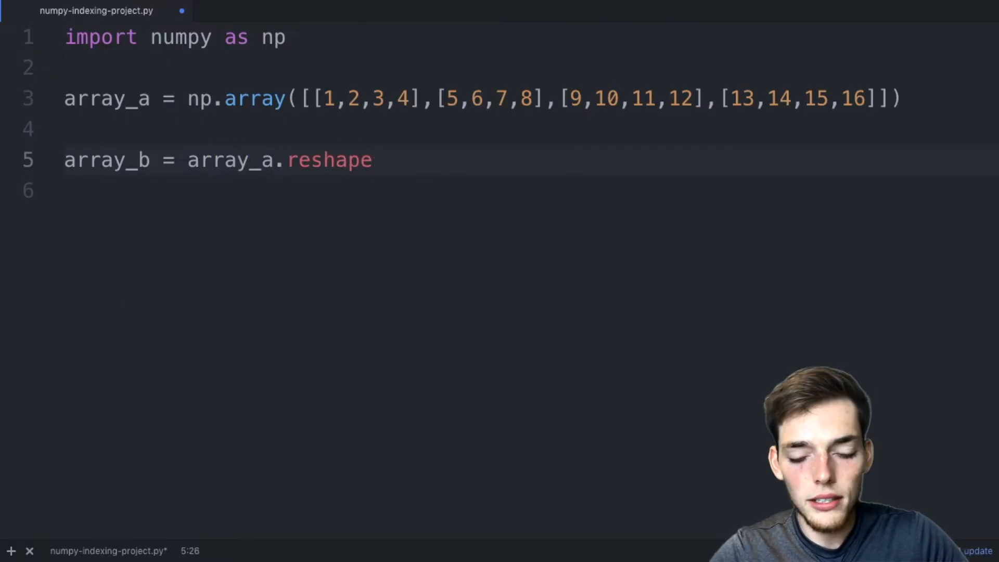
text(())
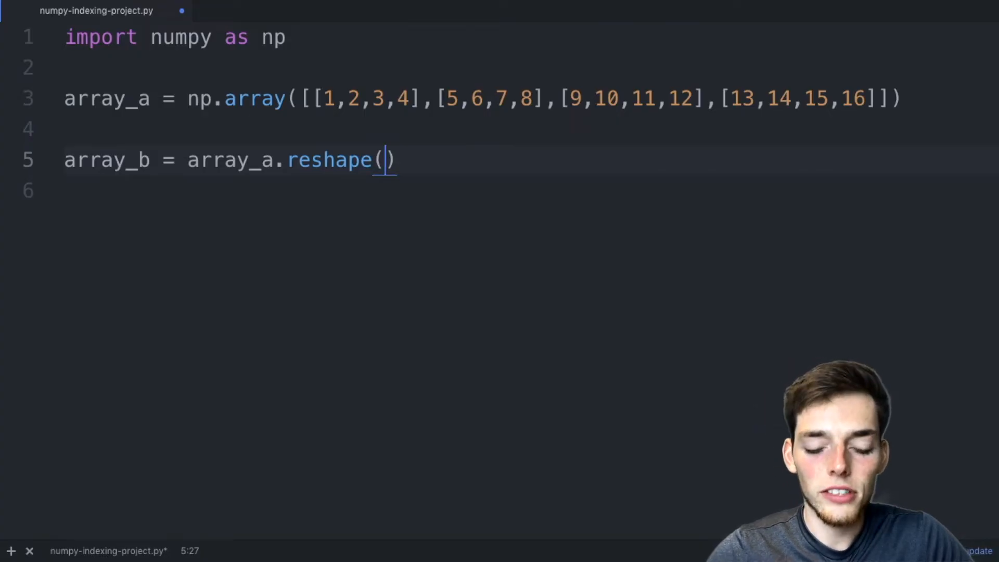
Step: Try several reshape dimensions, settle on (2,8), and begin print(array_b)
text(1,16)
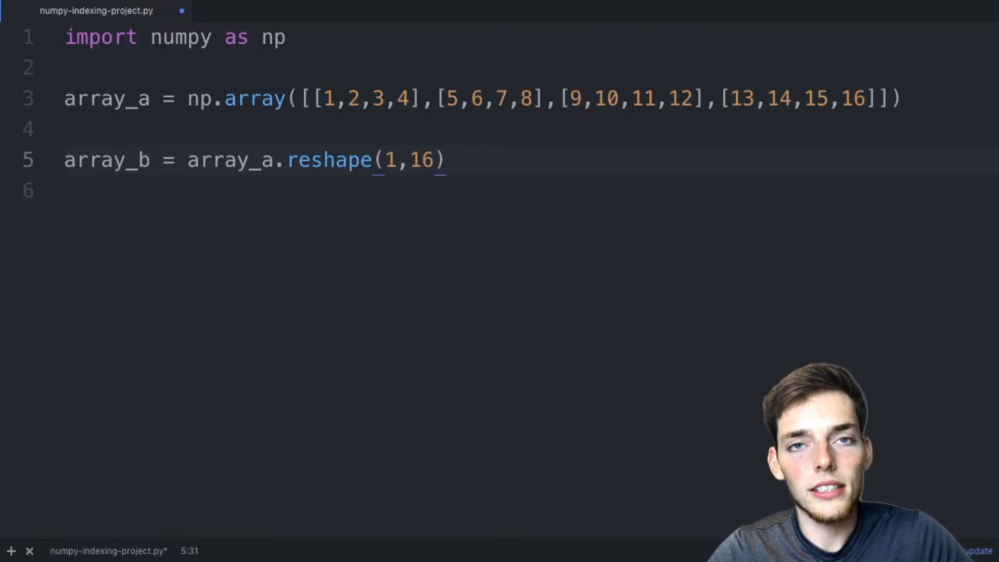
text(2,)
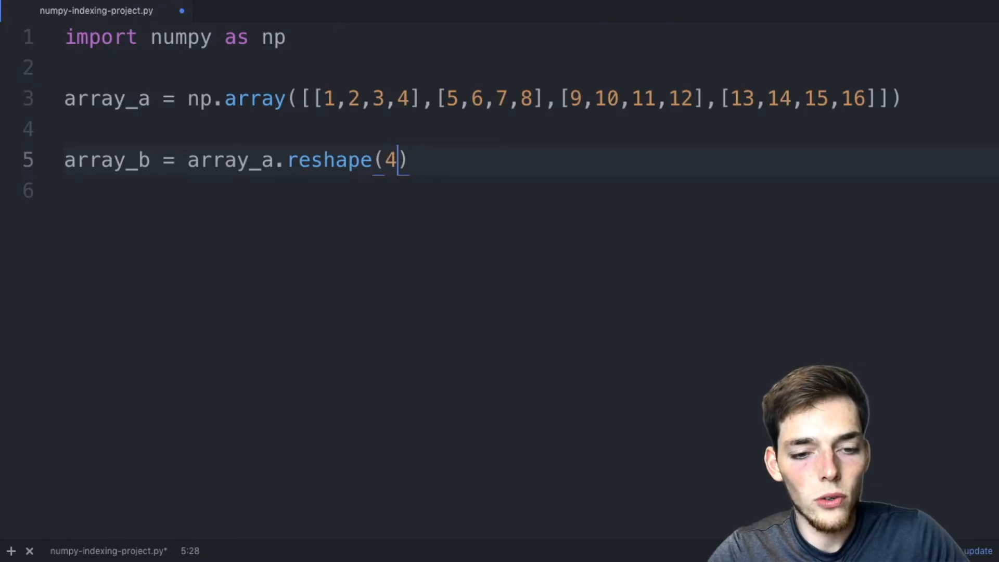
text(,4)
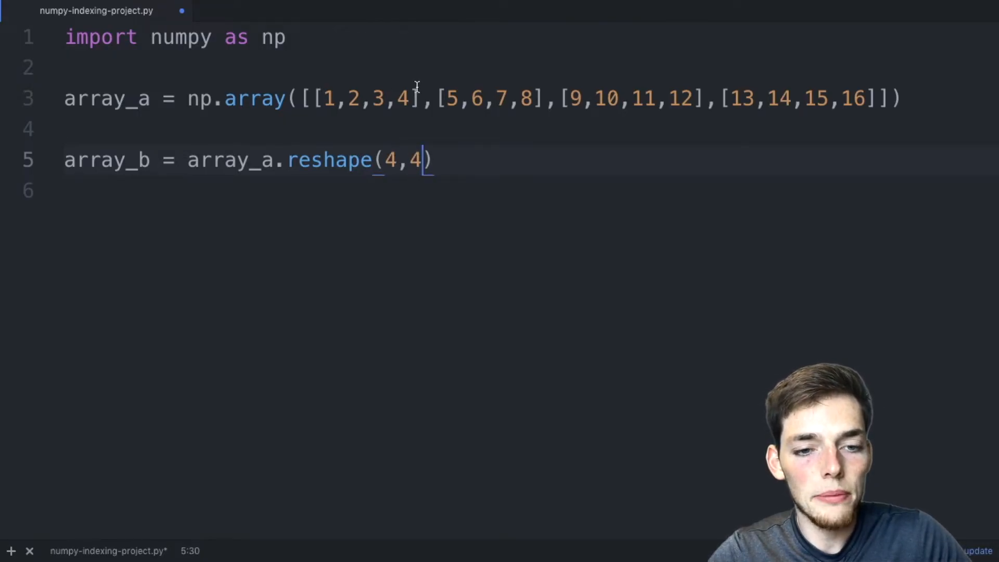
key(BackSpace)
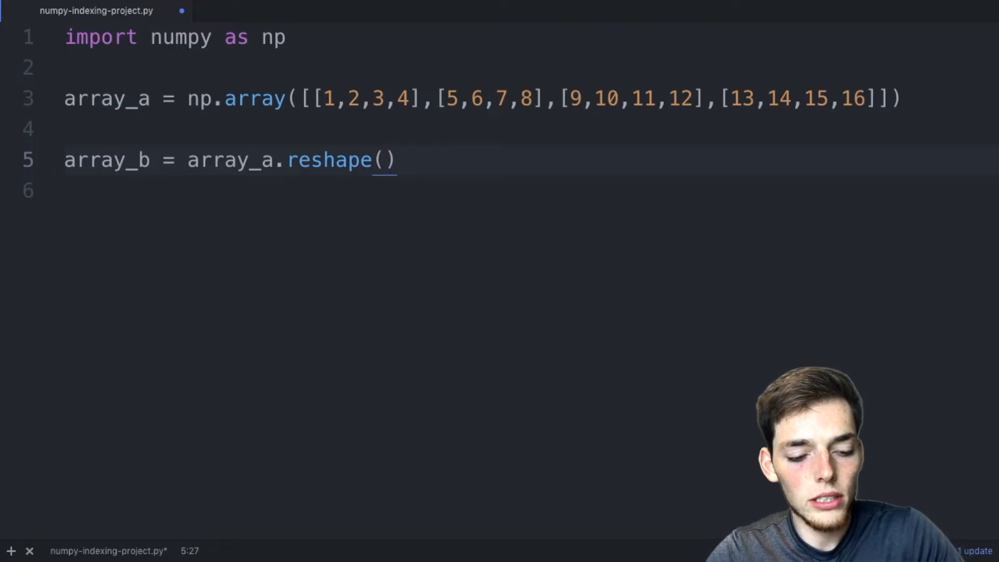
click(385, 159)
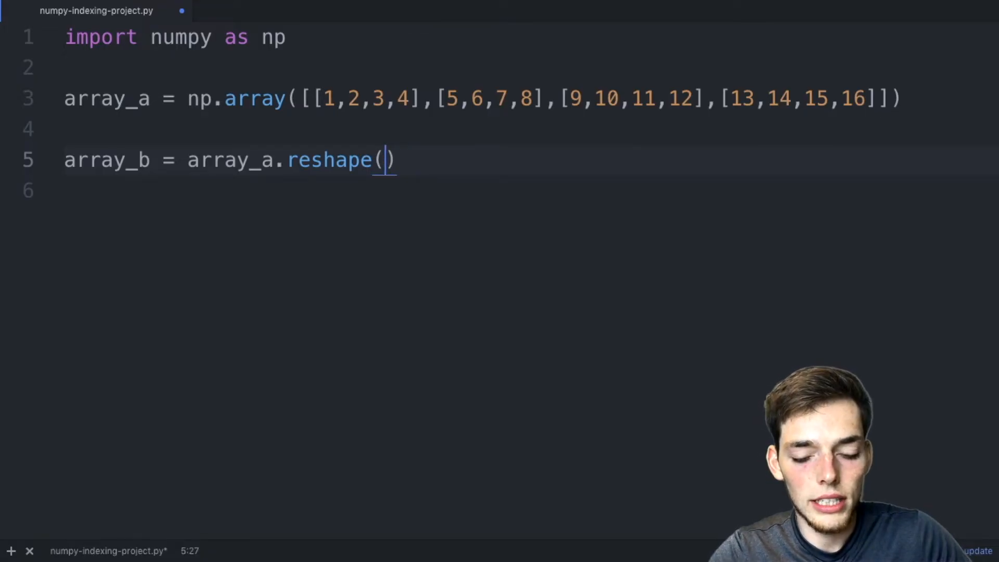
text(16,1)
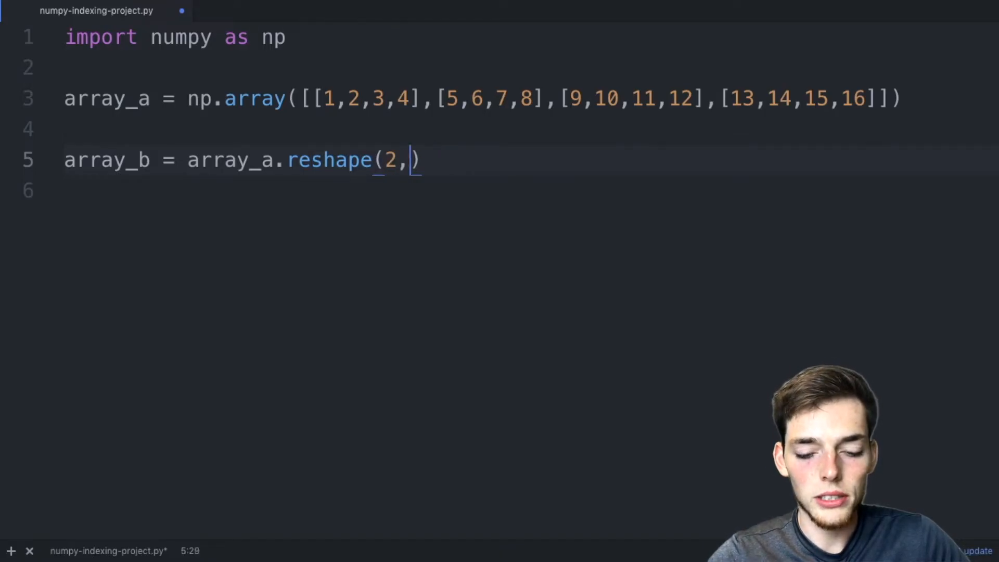
text(8))
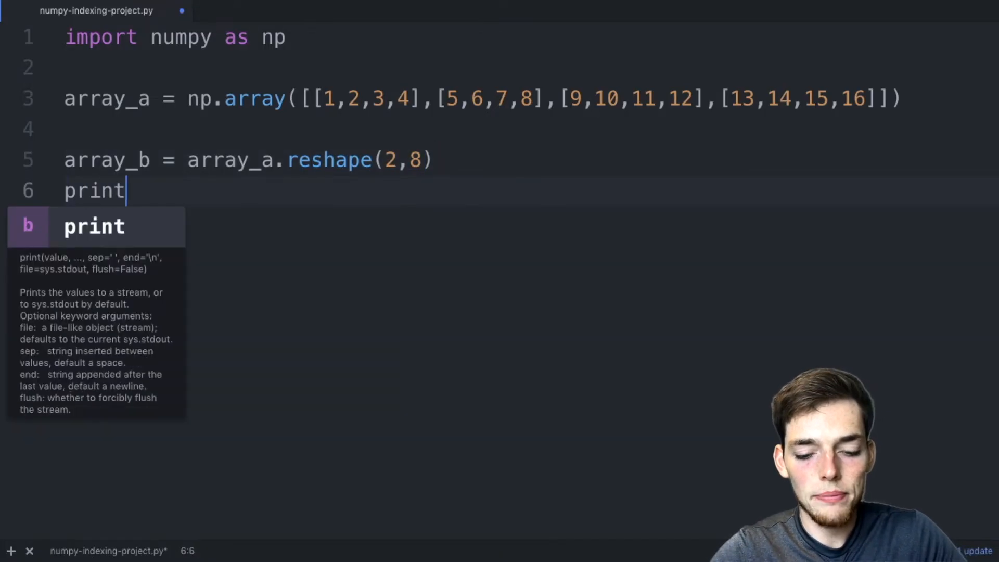
text((array_b))
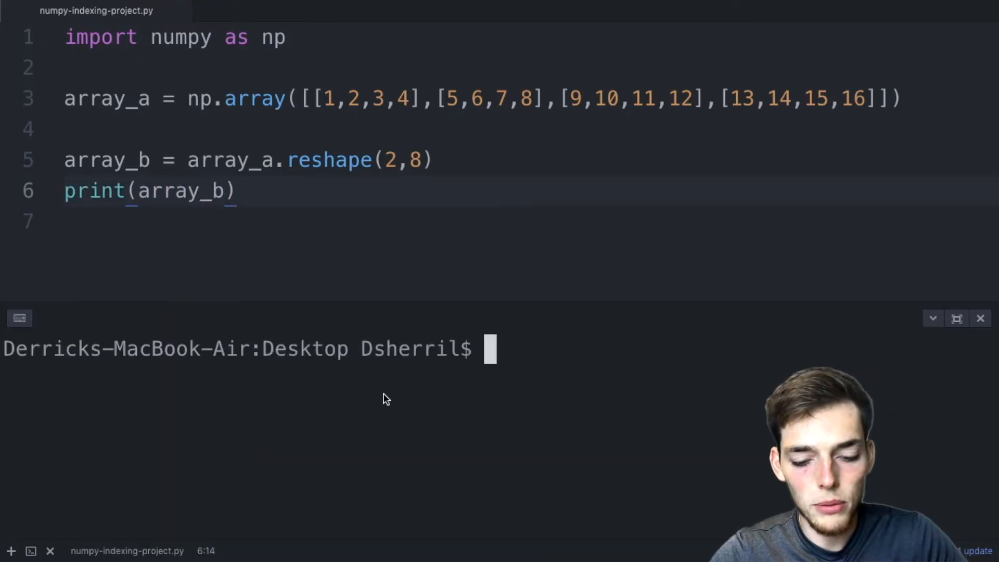
Step: Run python3 numpy-indexing-project.py in the terminal to show array_b's two rows
text(python3)
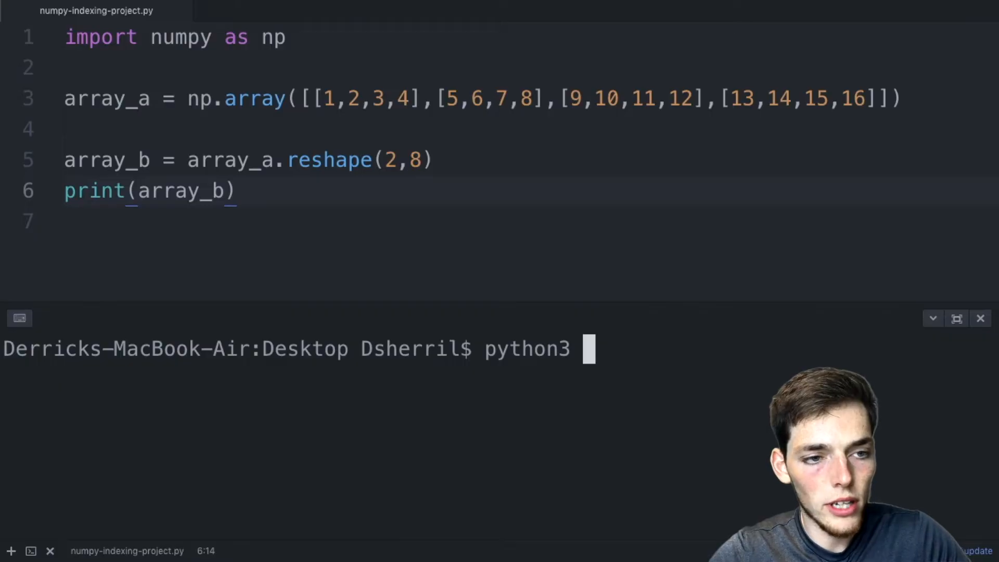
text(numpy-indexing-project.py)
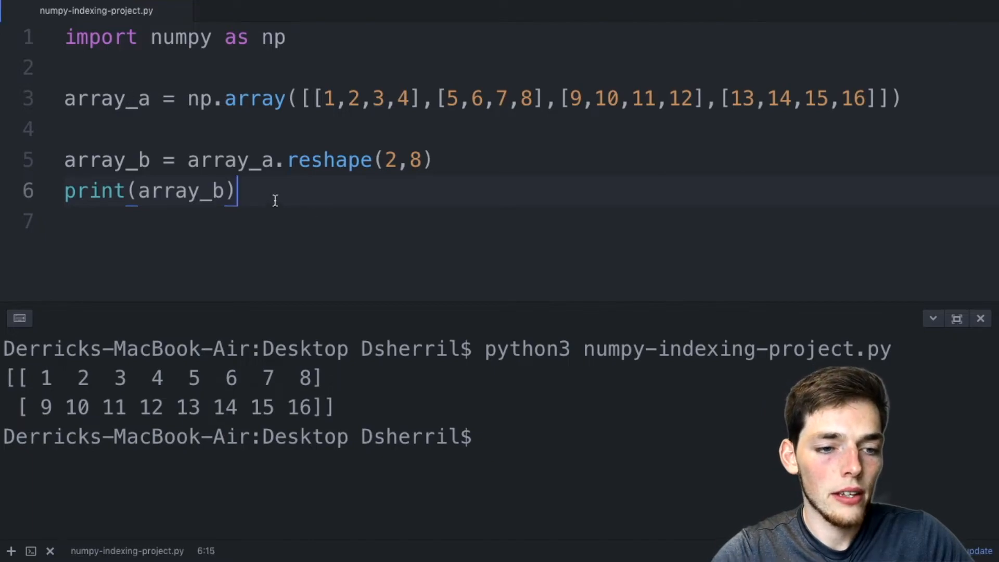
Step: Add array_c = array_a.T and print(array_c), then rerun the script
text(array_)
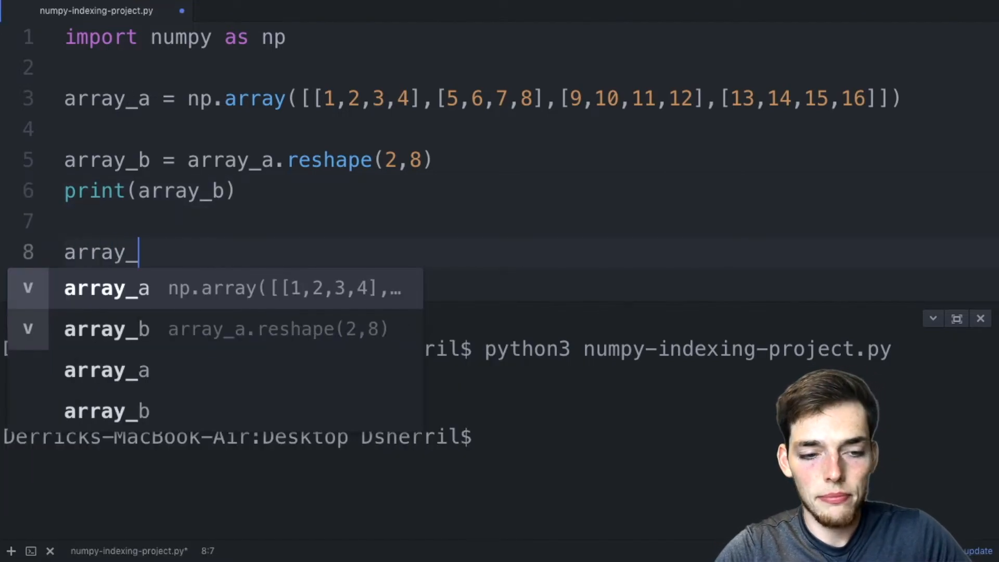
text(c = array_a.)
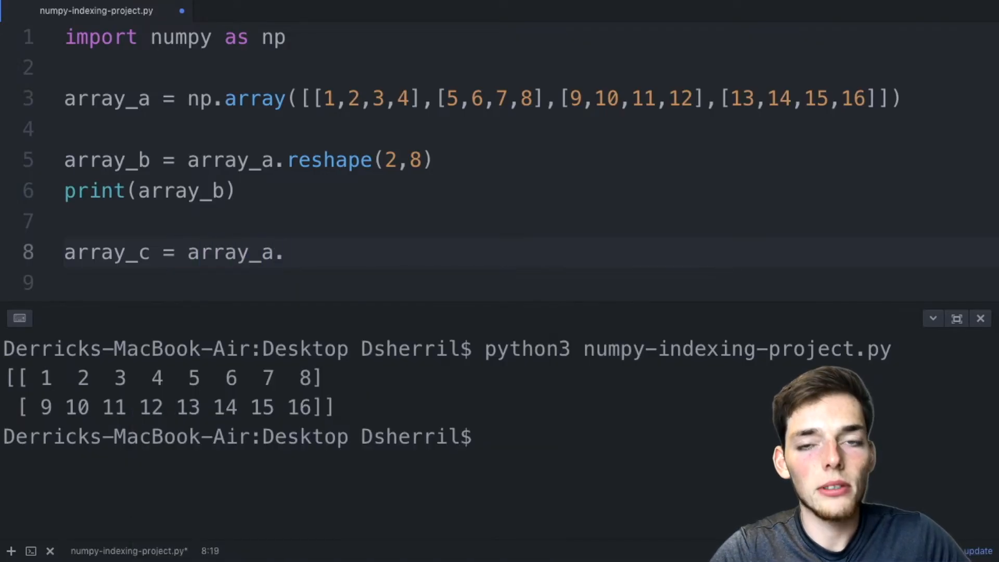
text(t)
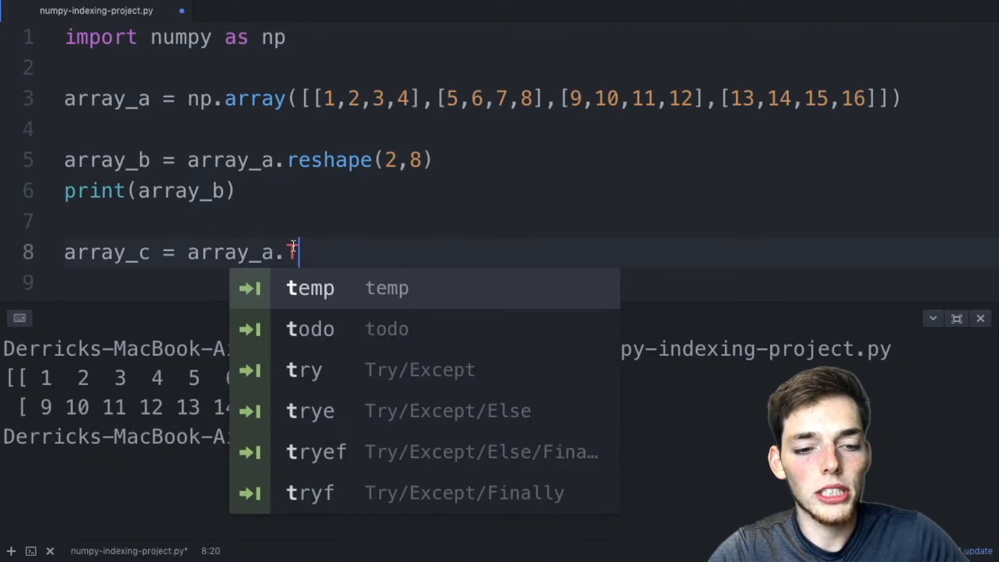
text(T)
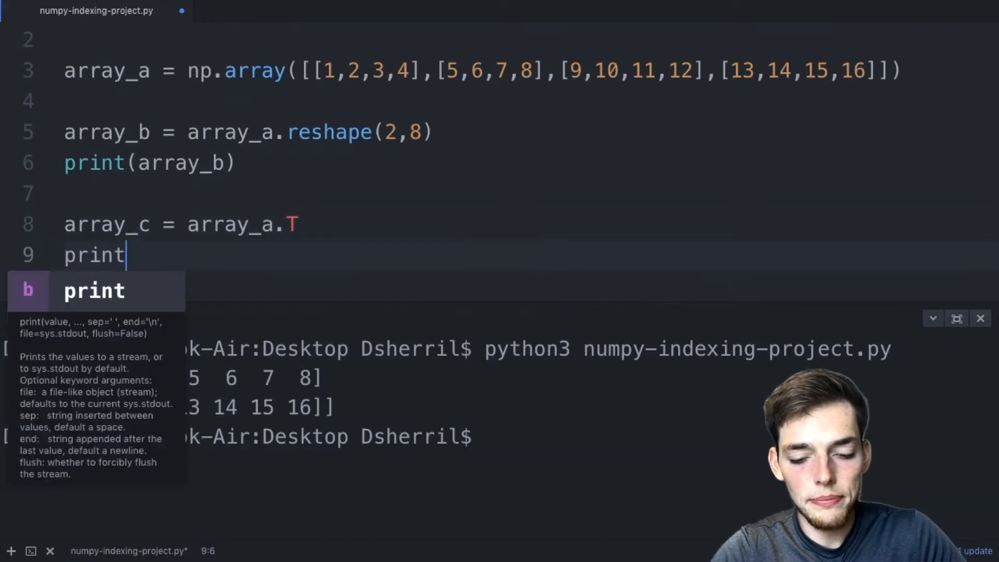
text((array_c))
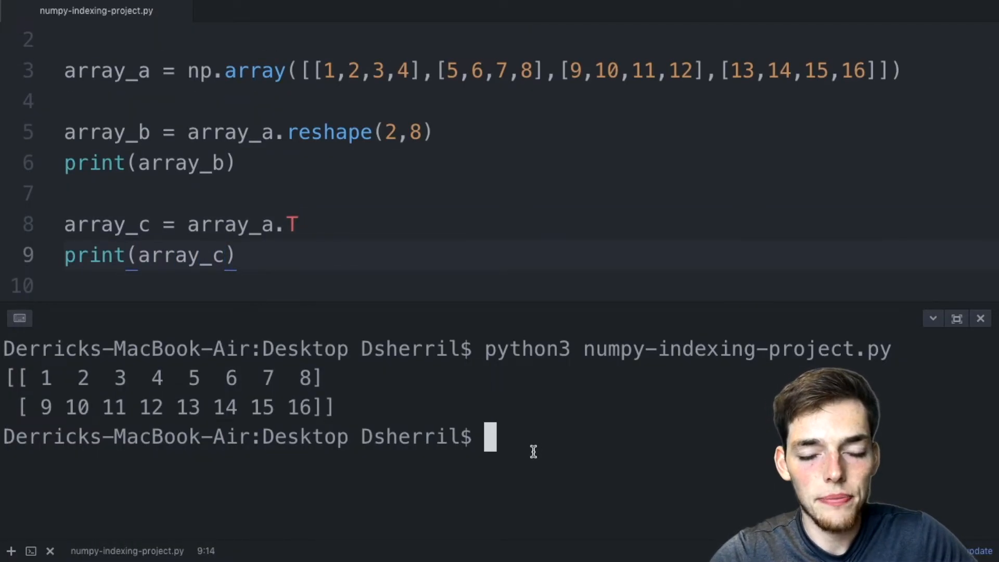
key(Enter)
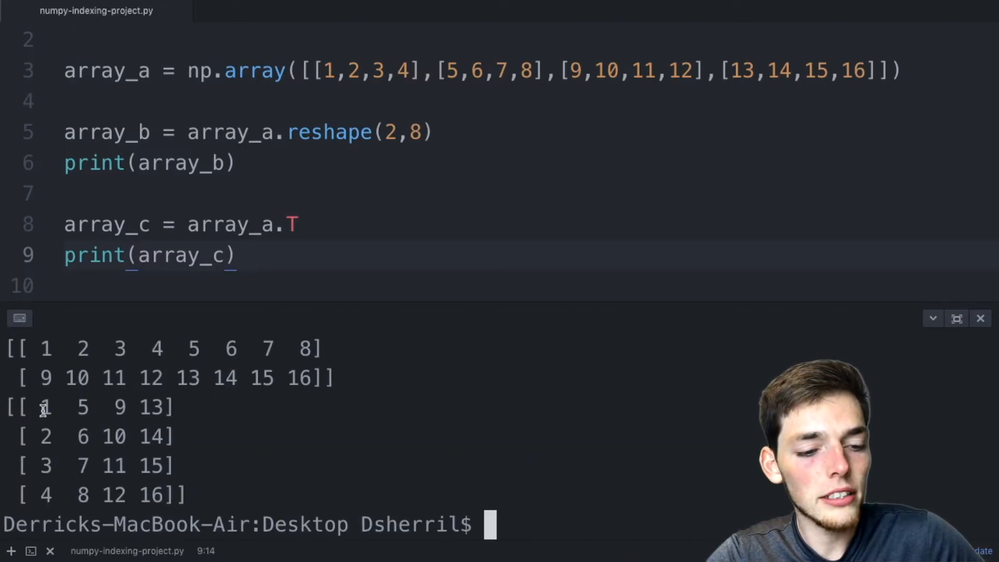
mouse_move(40, 513)
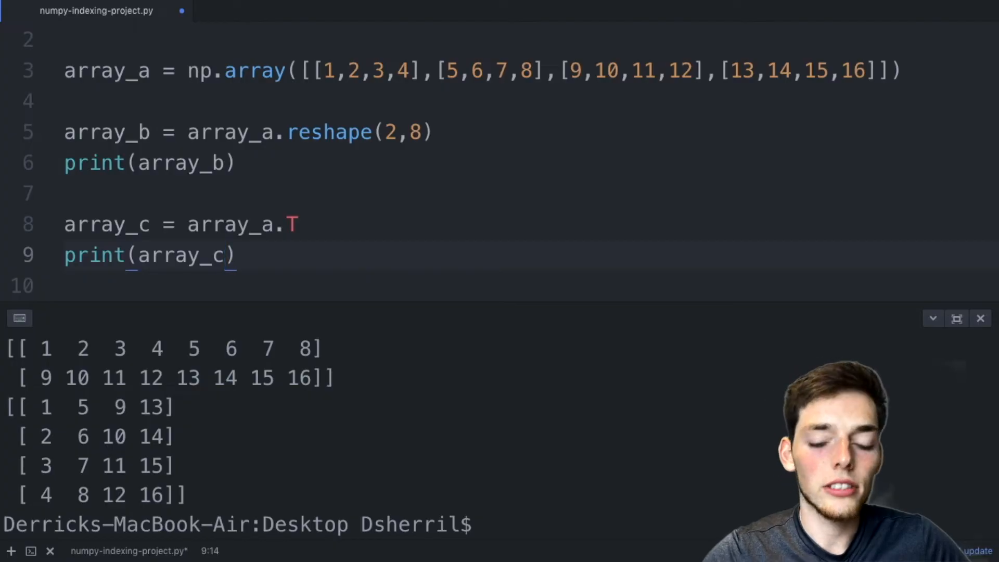
Step: Change the print to print(array_c.T) and drag across the terminal output
text(.T)
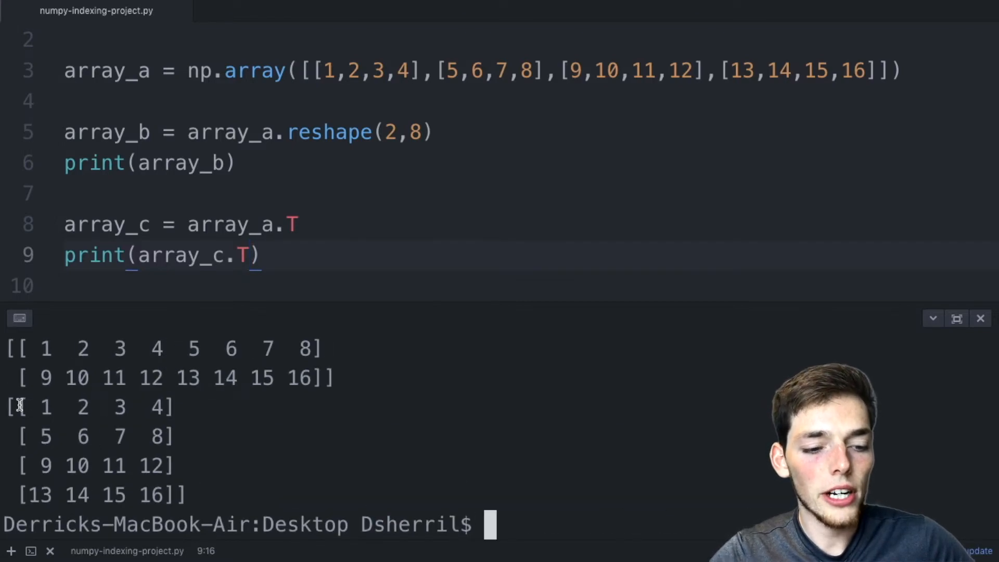
drag(16, 407, 173, 496)
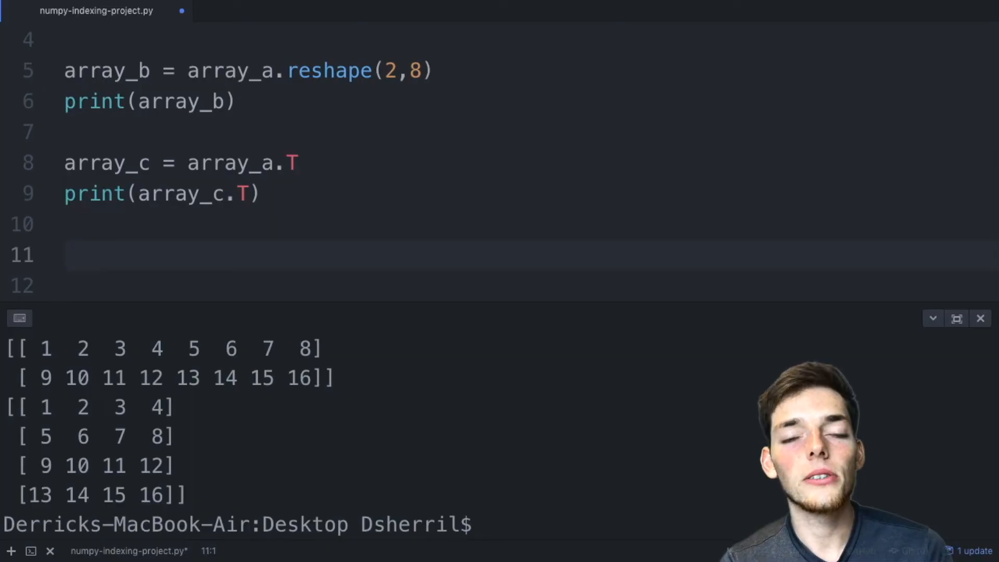
Step: Write print(array_c[0], array_c[1]), removing a mistaken extra index along the way
text(print(array_c[)
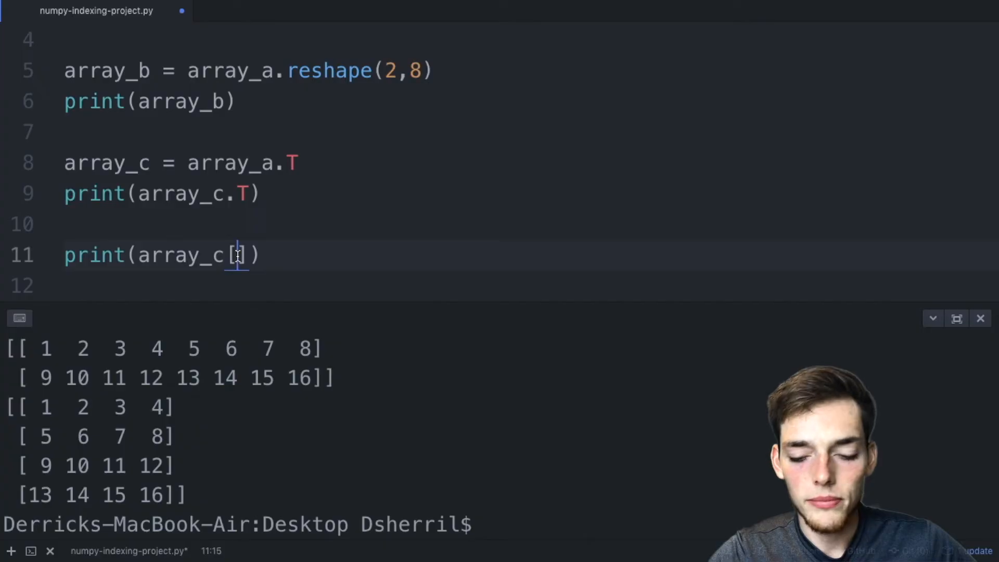
text(0)
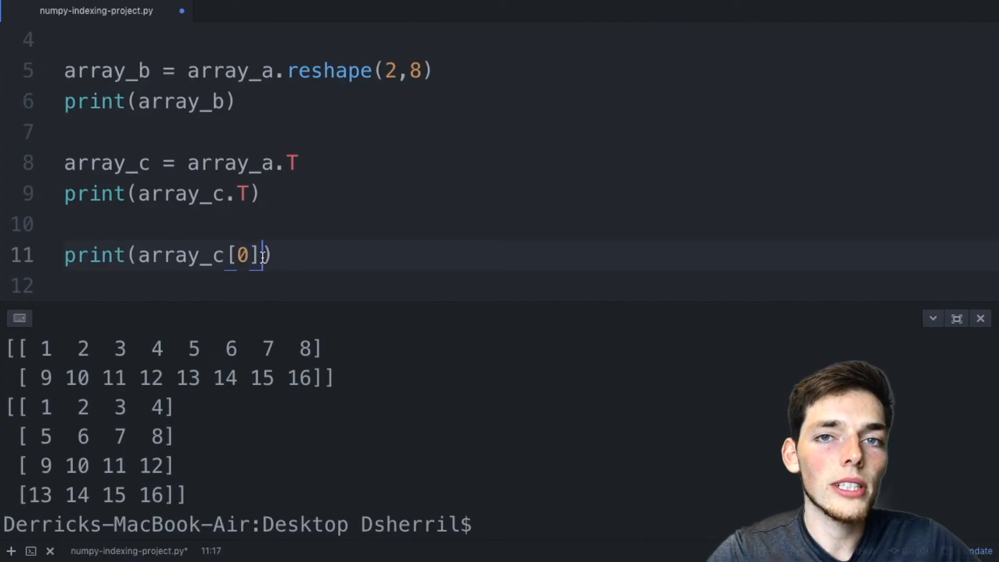
text(,1)
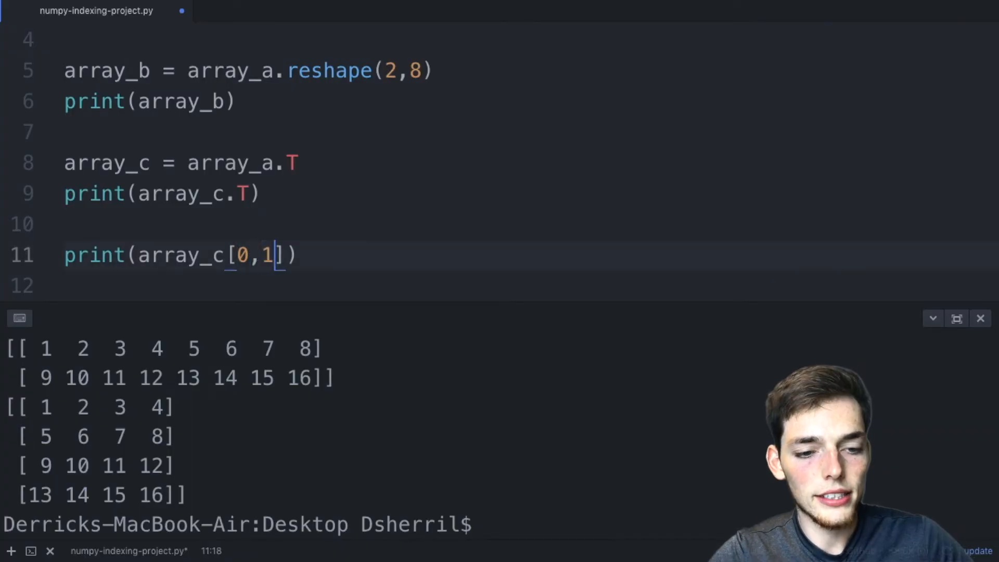
key(Backspace)
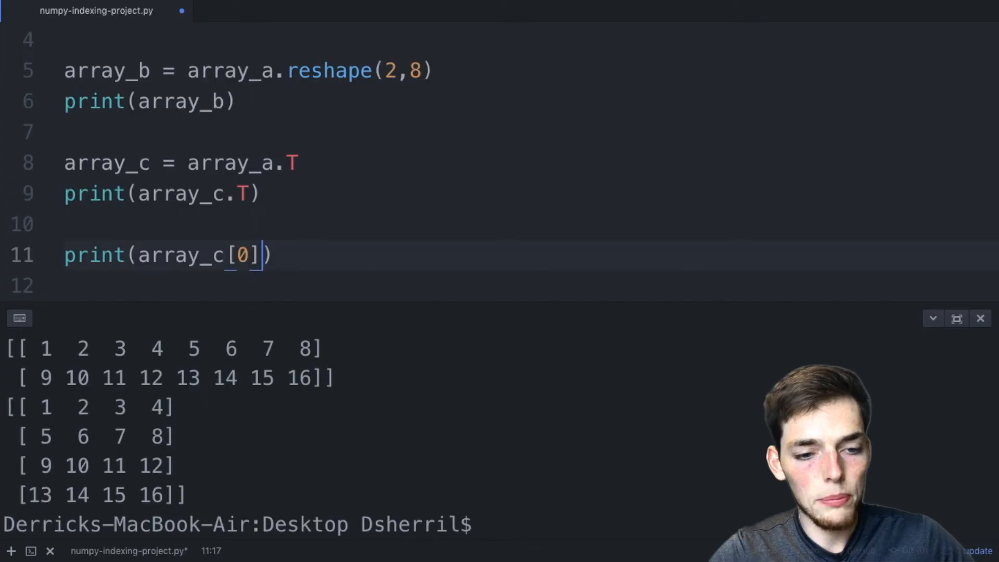
text(, array)
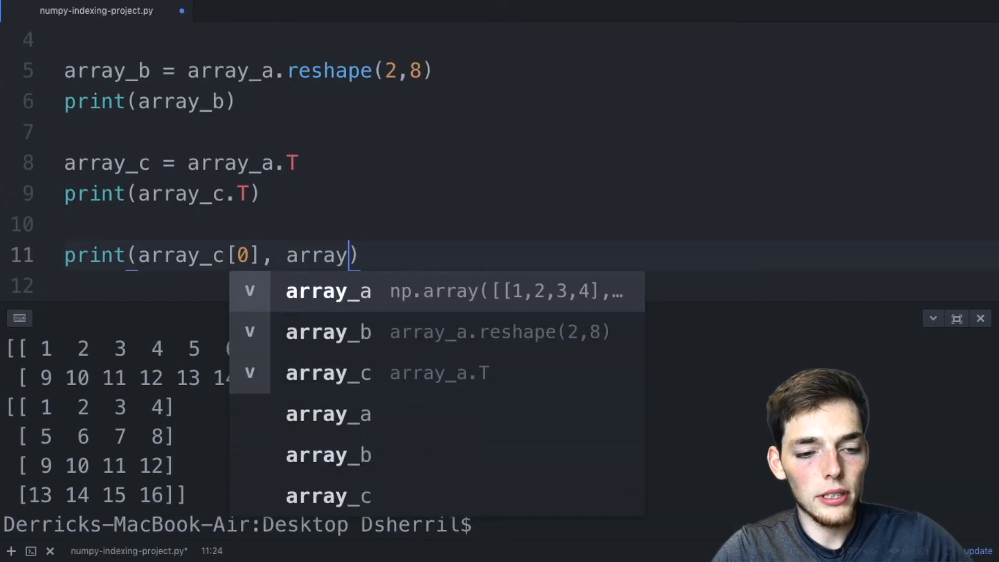
text(_c[1])
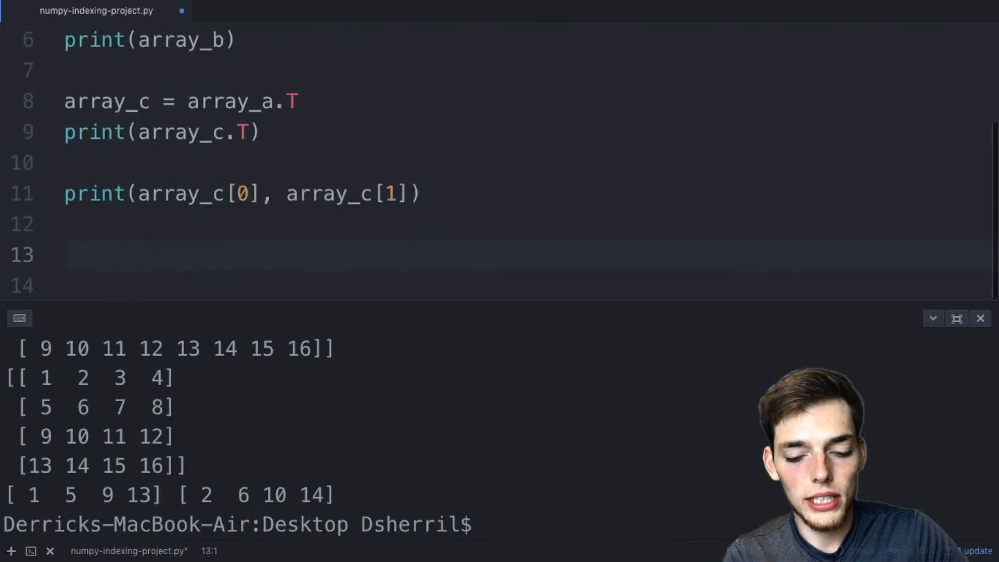
Step: Type print(array_a[0,-1]), then change the index to [-1,-1]
text(print()
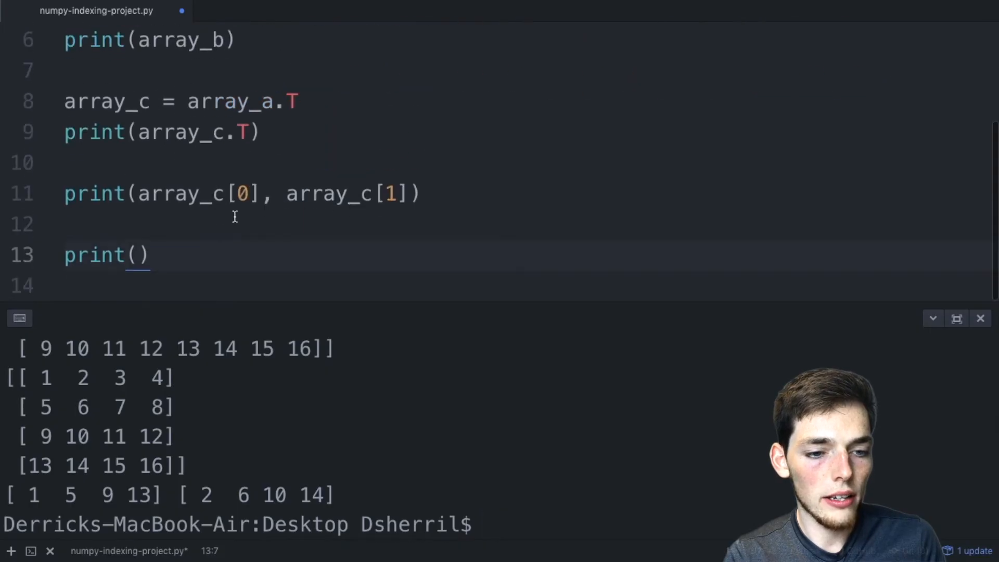
text(array_a)
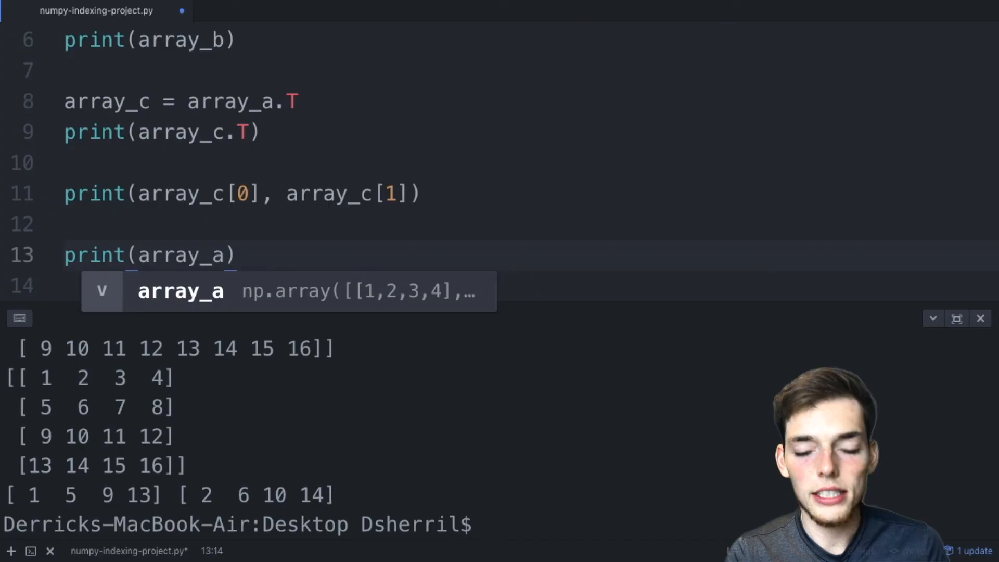
text([)
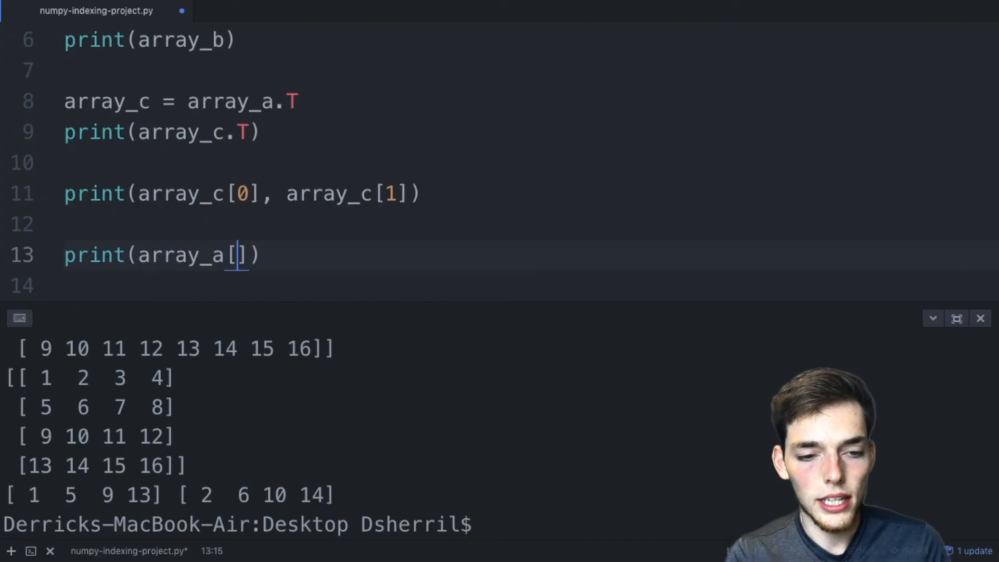
text(0,)
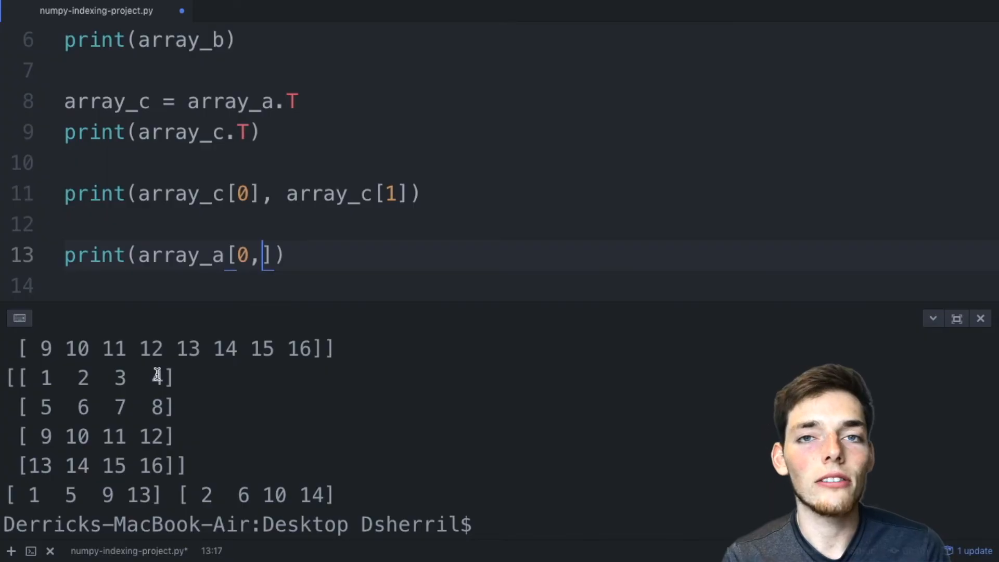
text(-1)
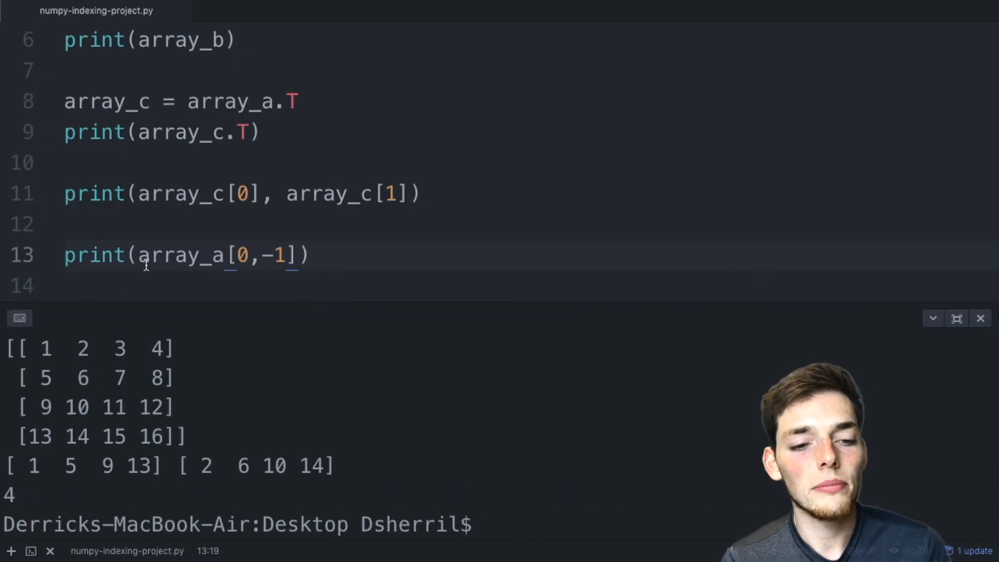
text(-1)
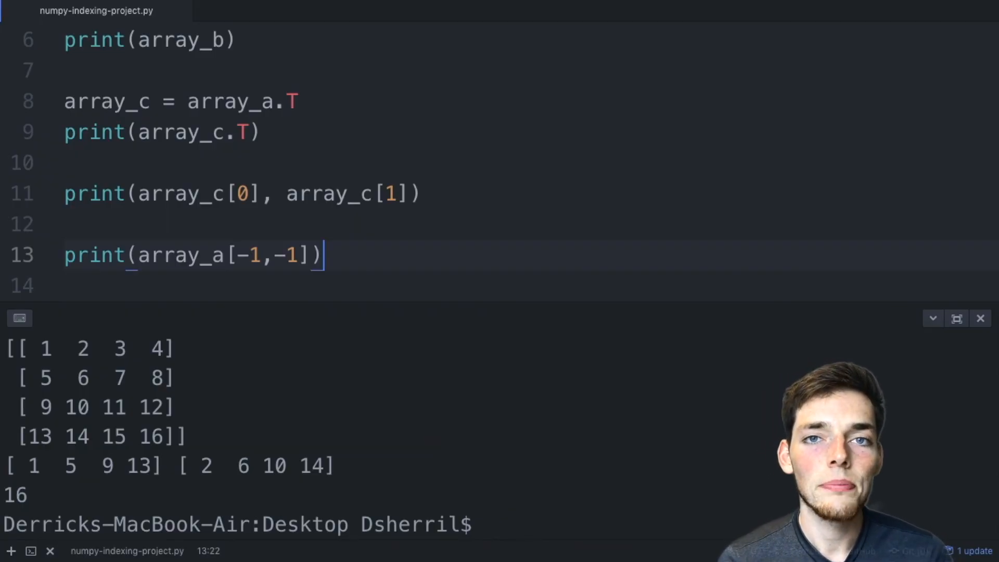
Step: Add a new line, highlight 10 in the output, and type print(array_a[])
key(Enter)
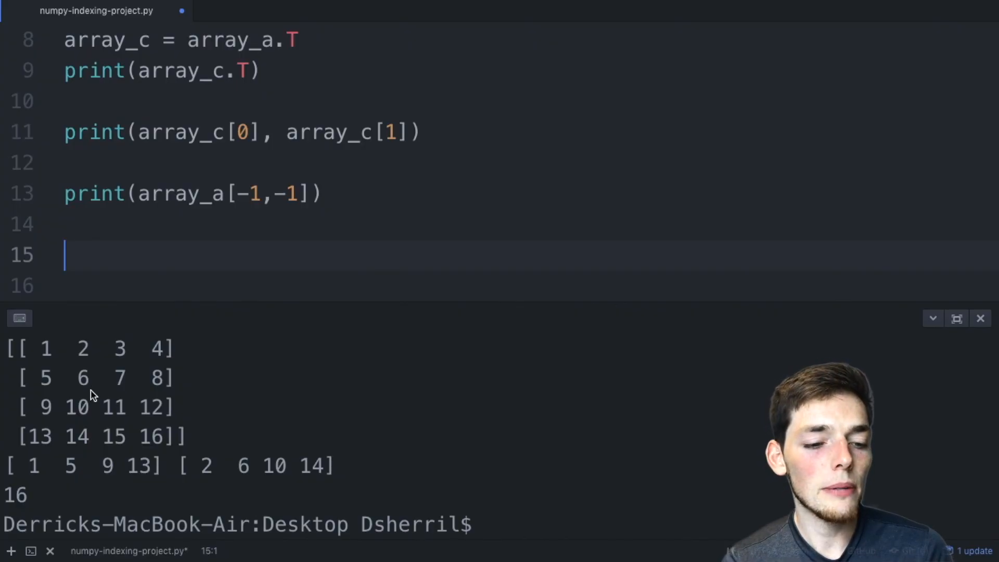
double_click(75, 408)
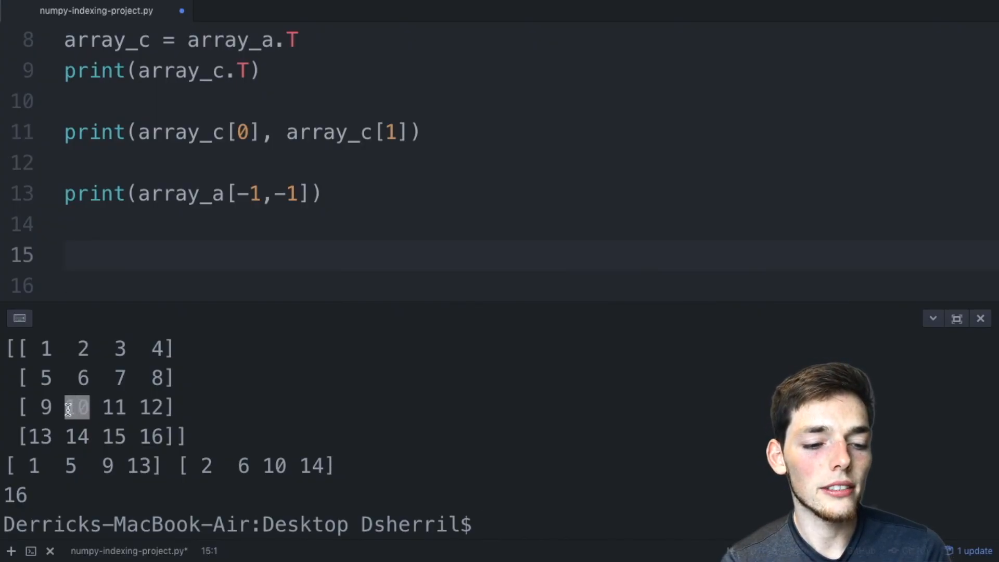
text(print()
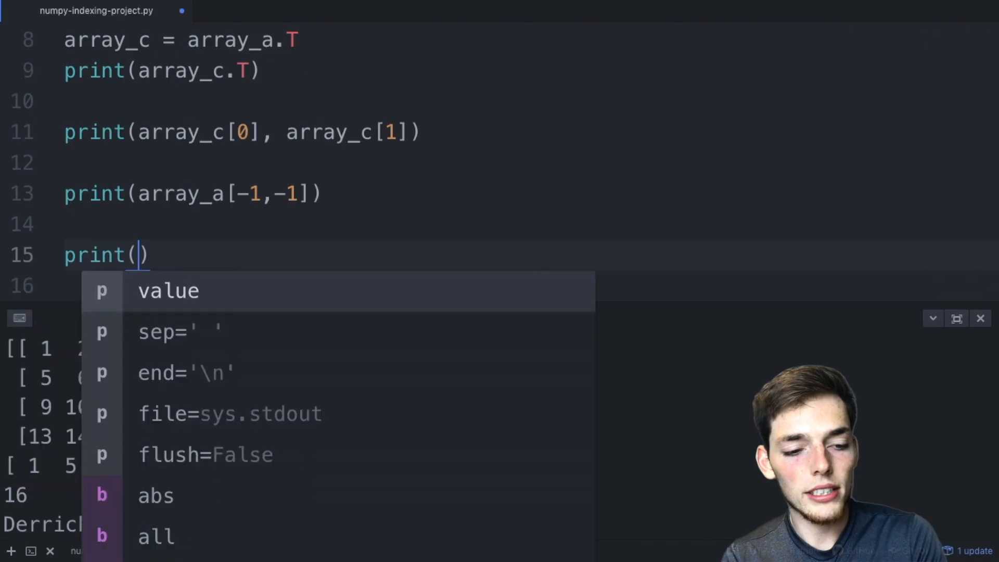
text(array_a)
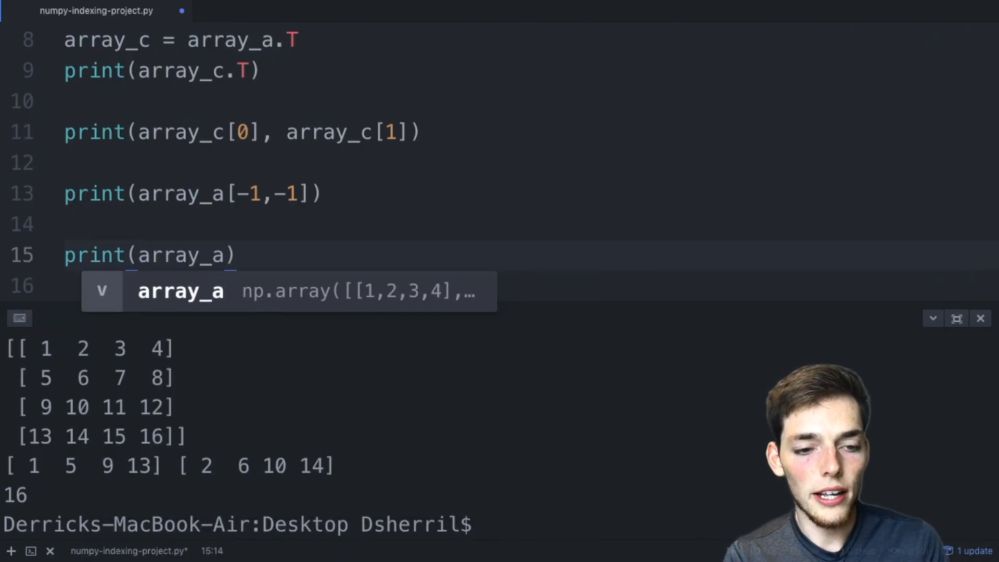
text([])
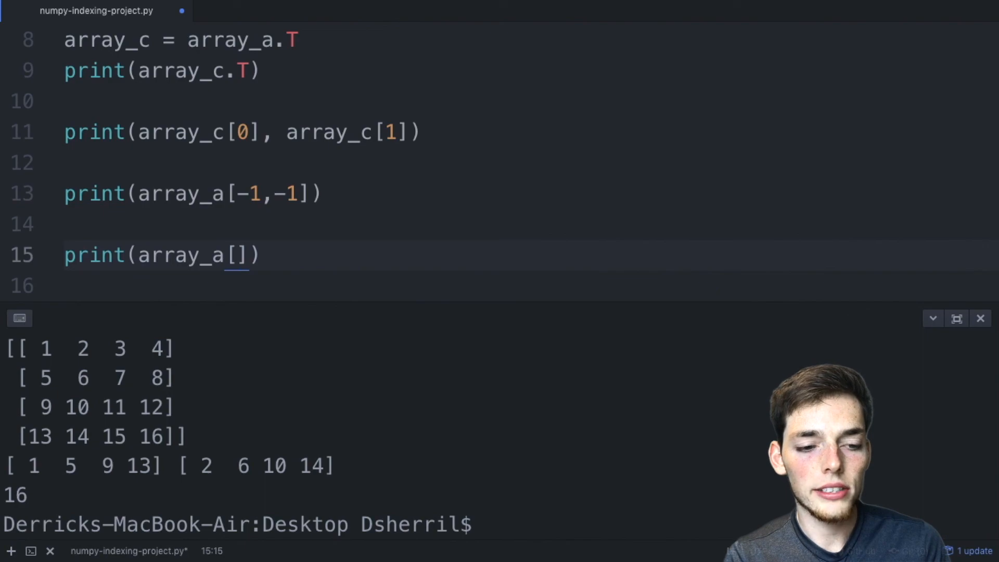